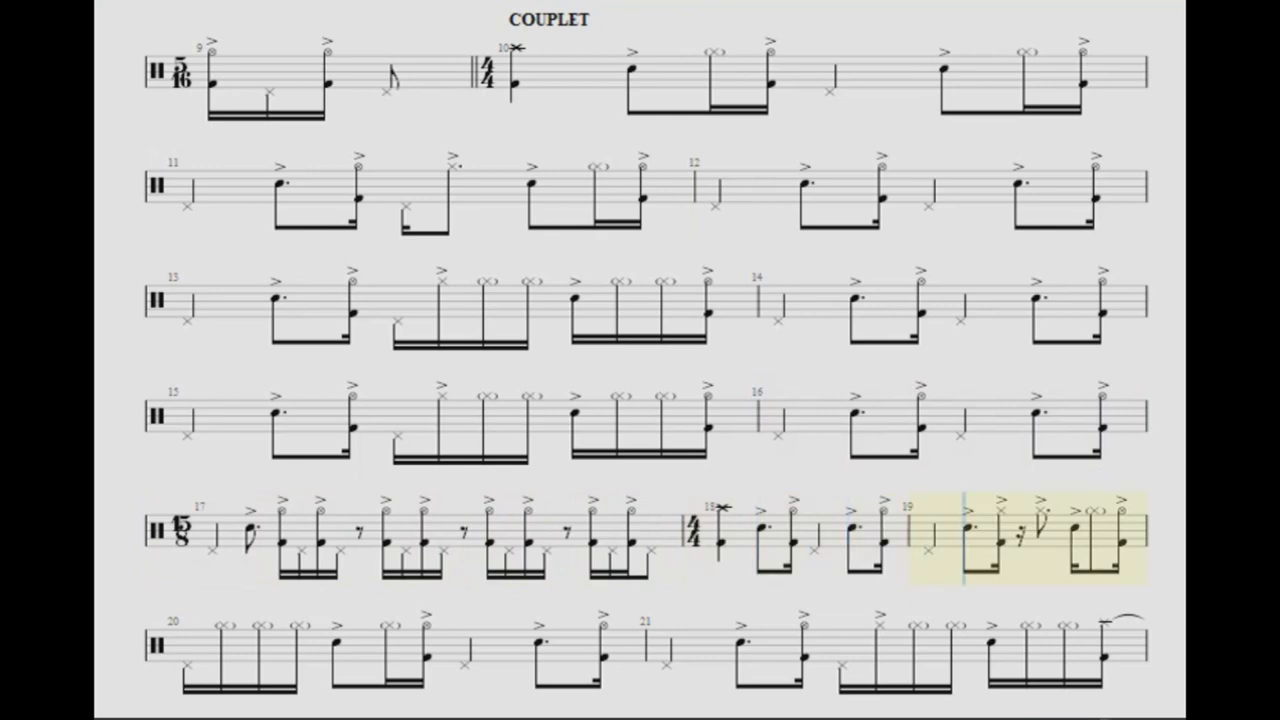
scroll(down, 3)
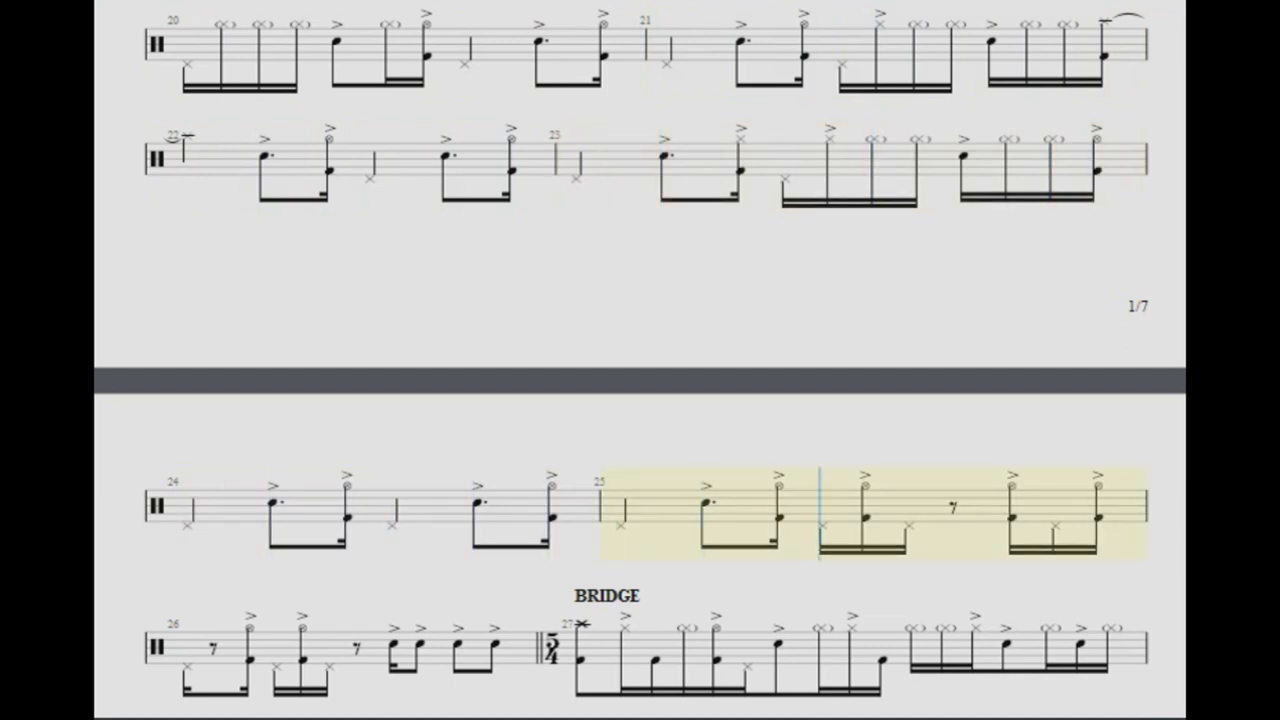
scroll(down, 3)
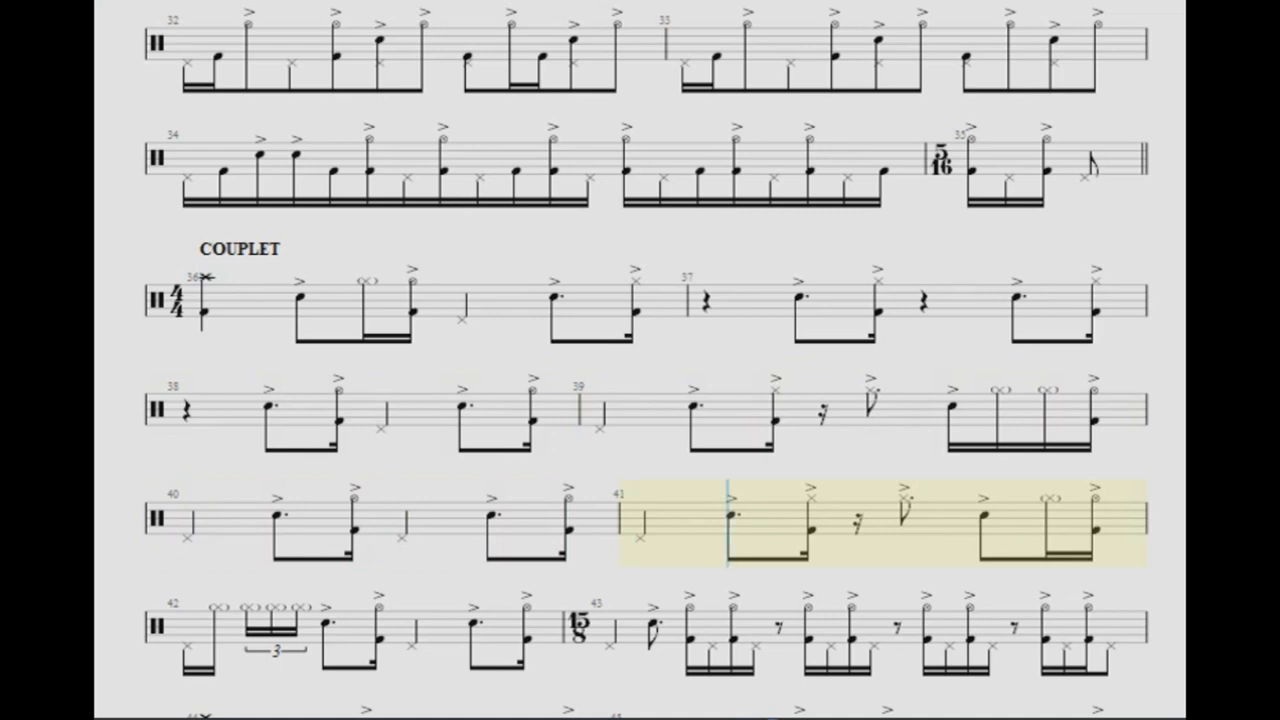
scroll(down, 3)
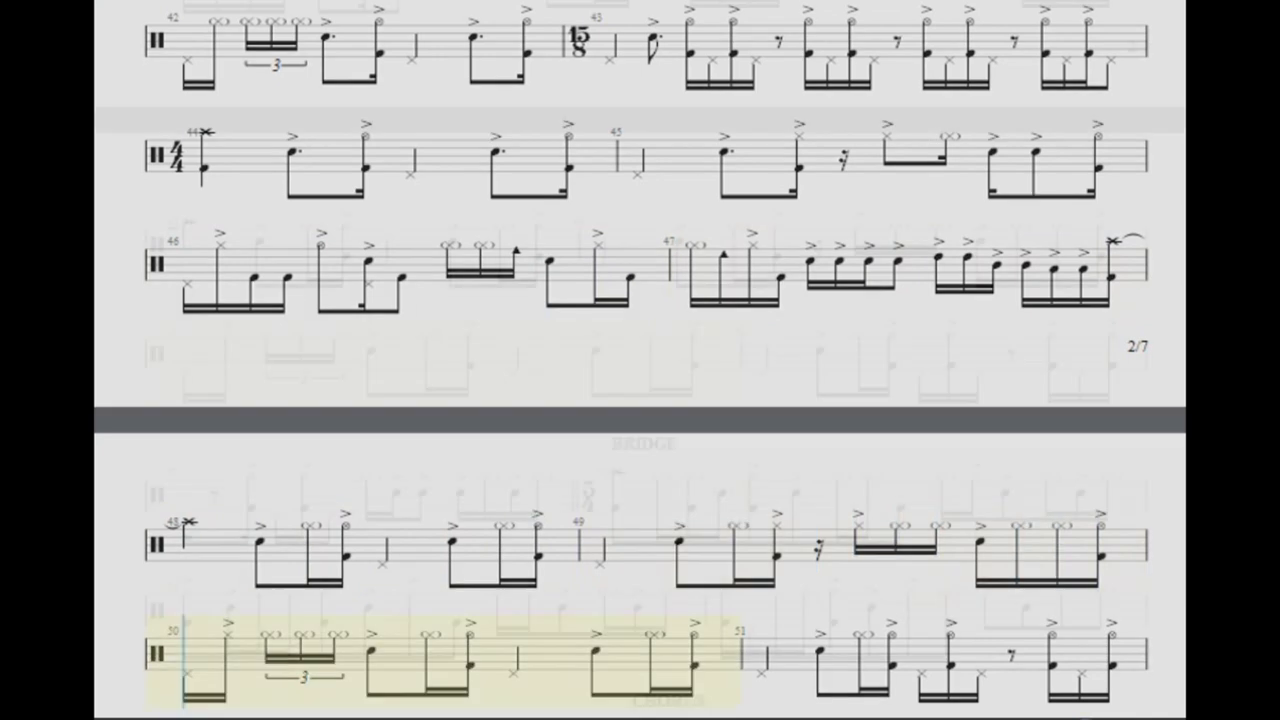
scroll(down, 3)
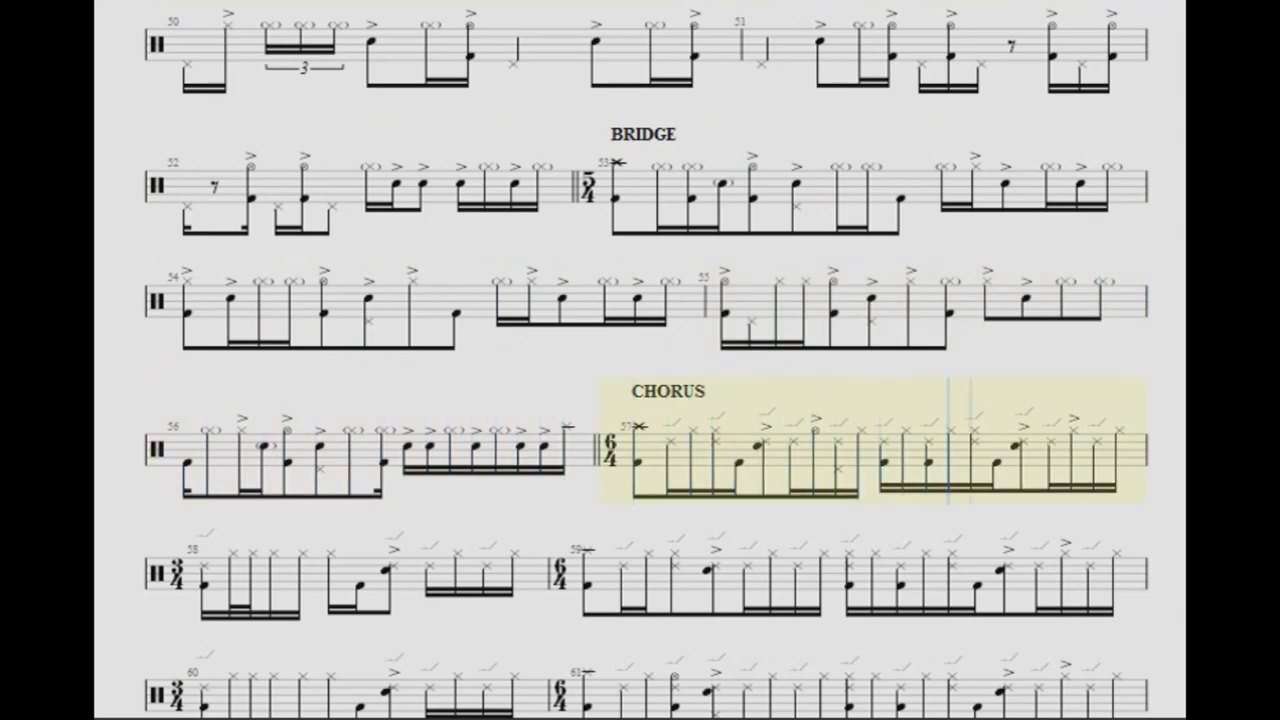
scroll(down, 3)
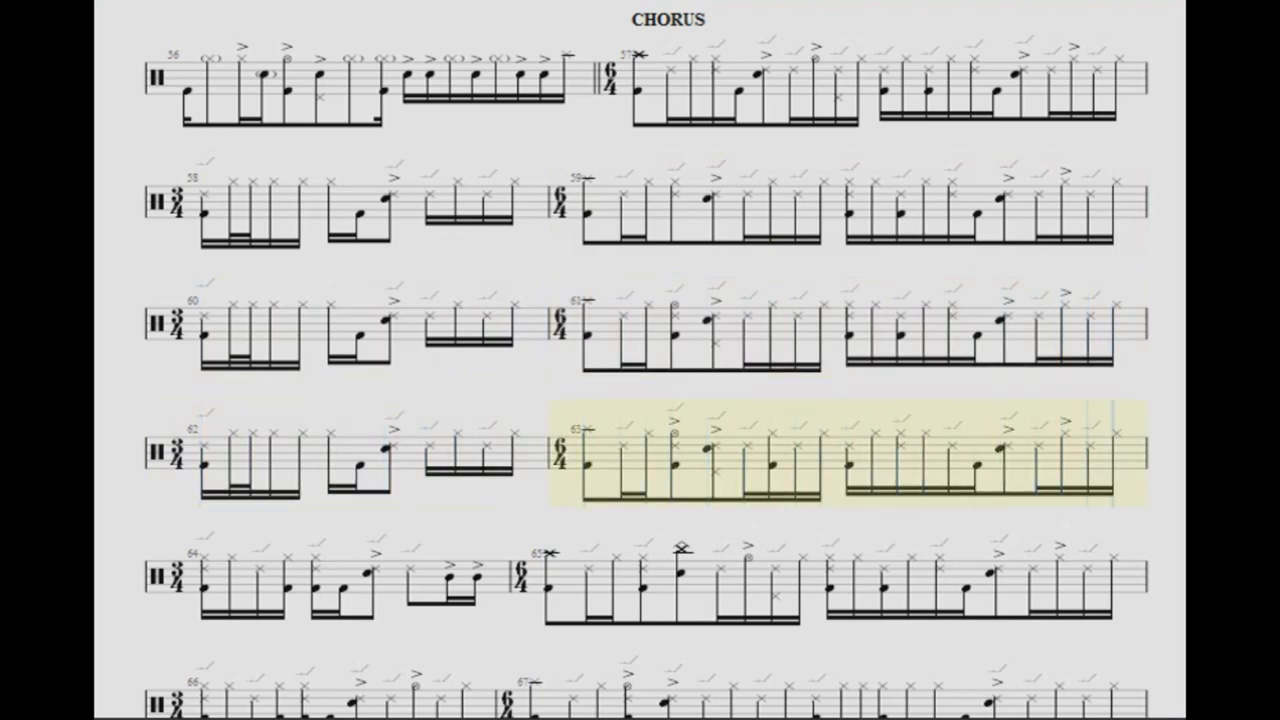
scroll(down, 3)
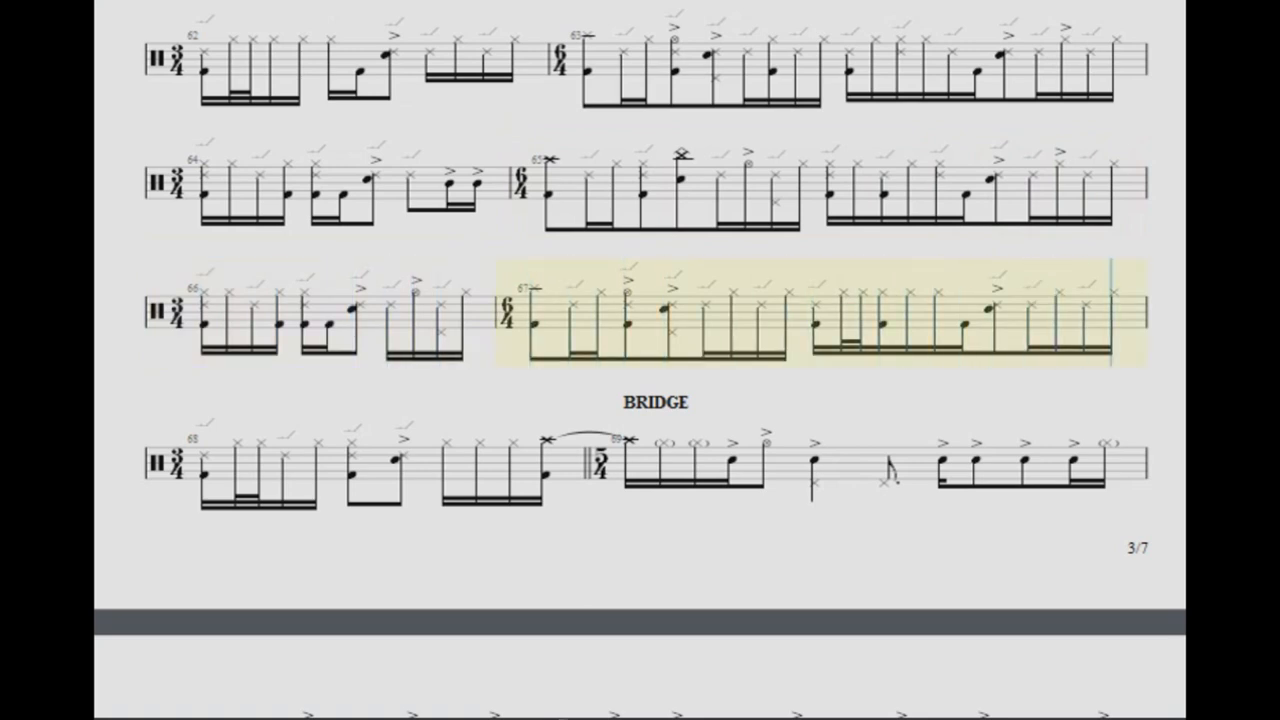
scroll(down, 3)
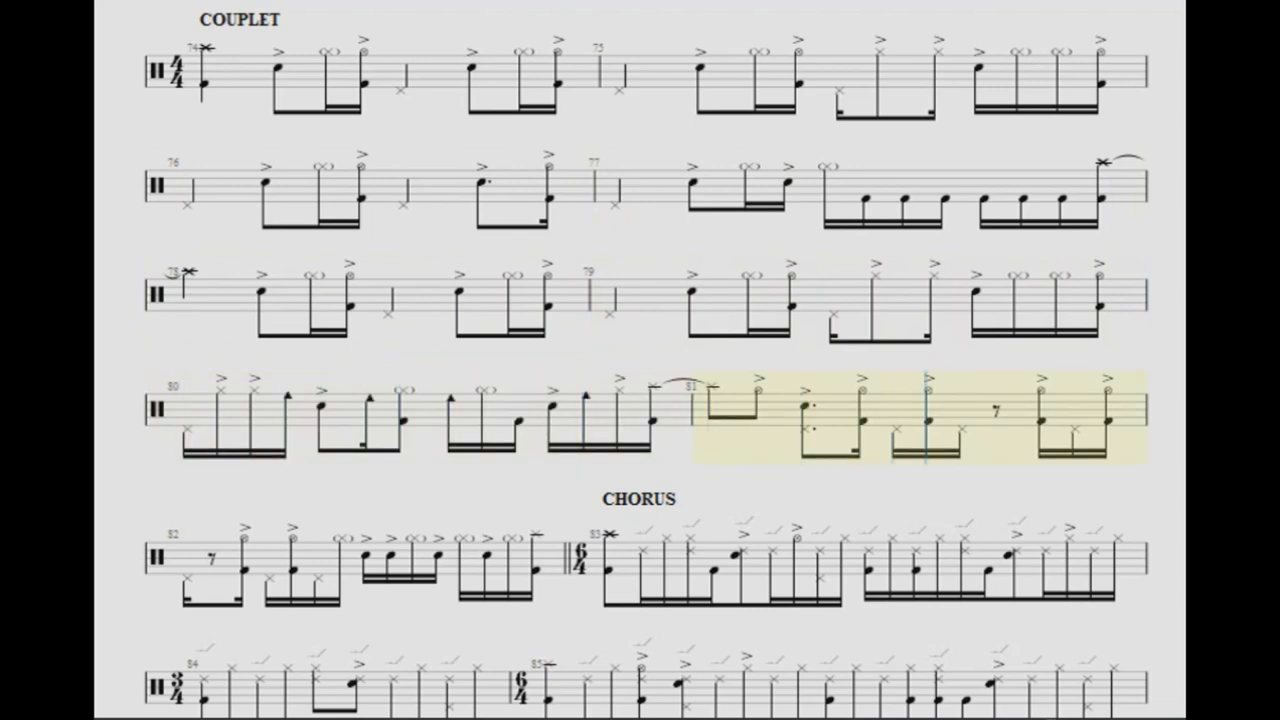
scroll(down, 3)
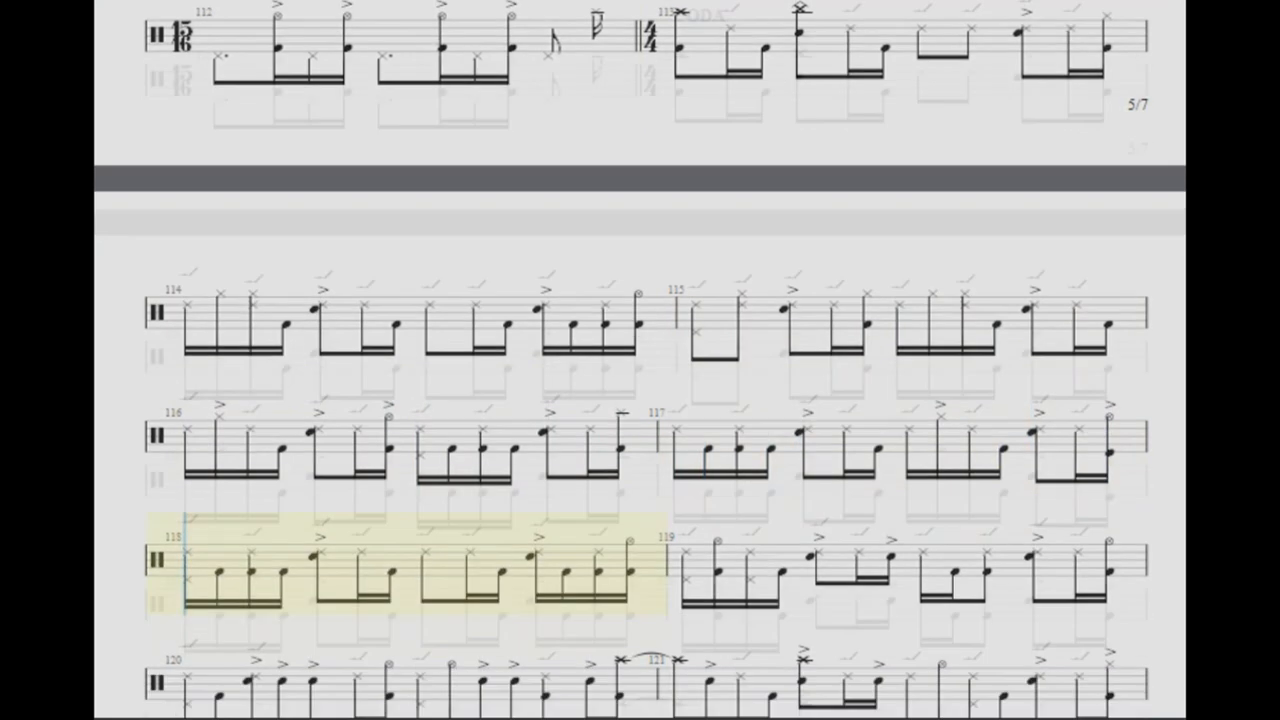
scroll(down, 3)
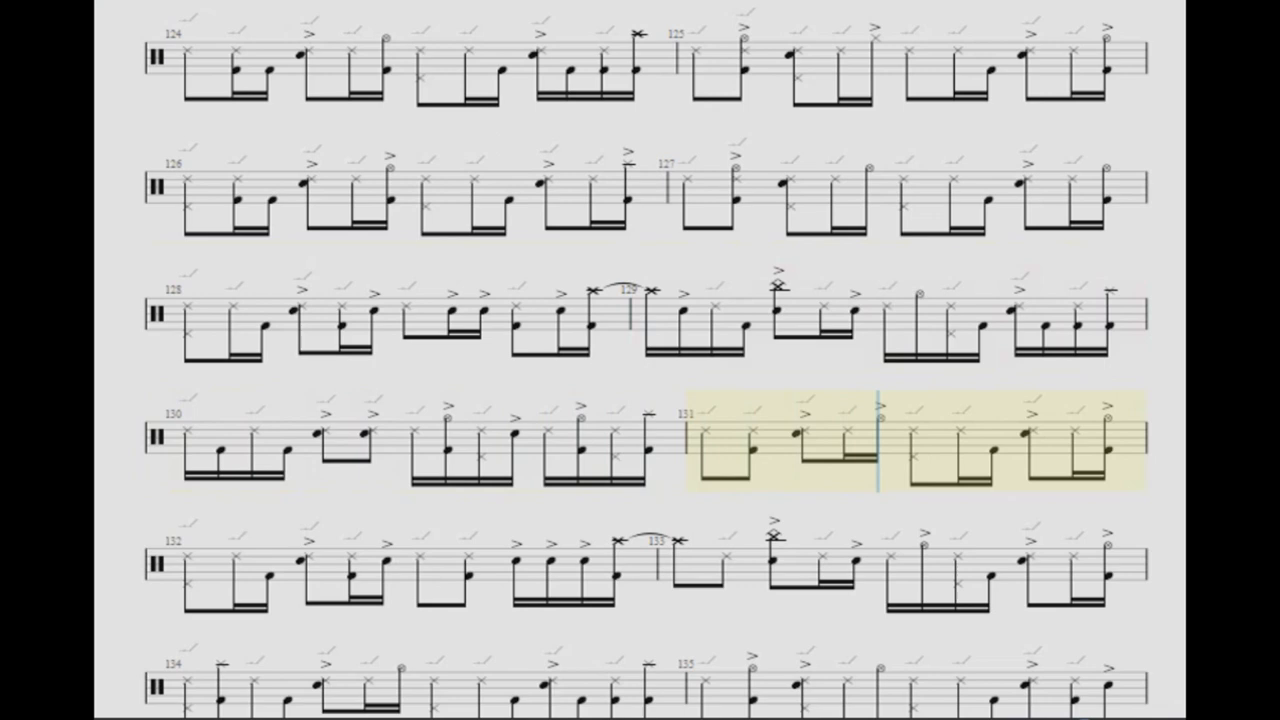
scroll(down, 3)
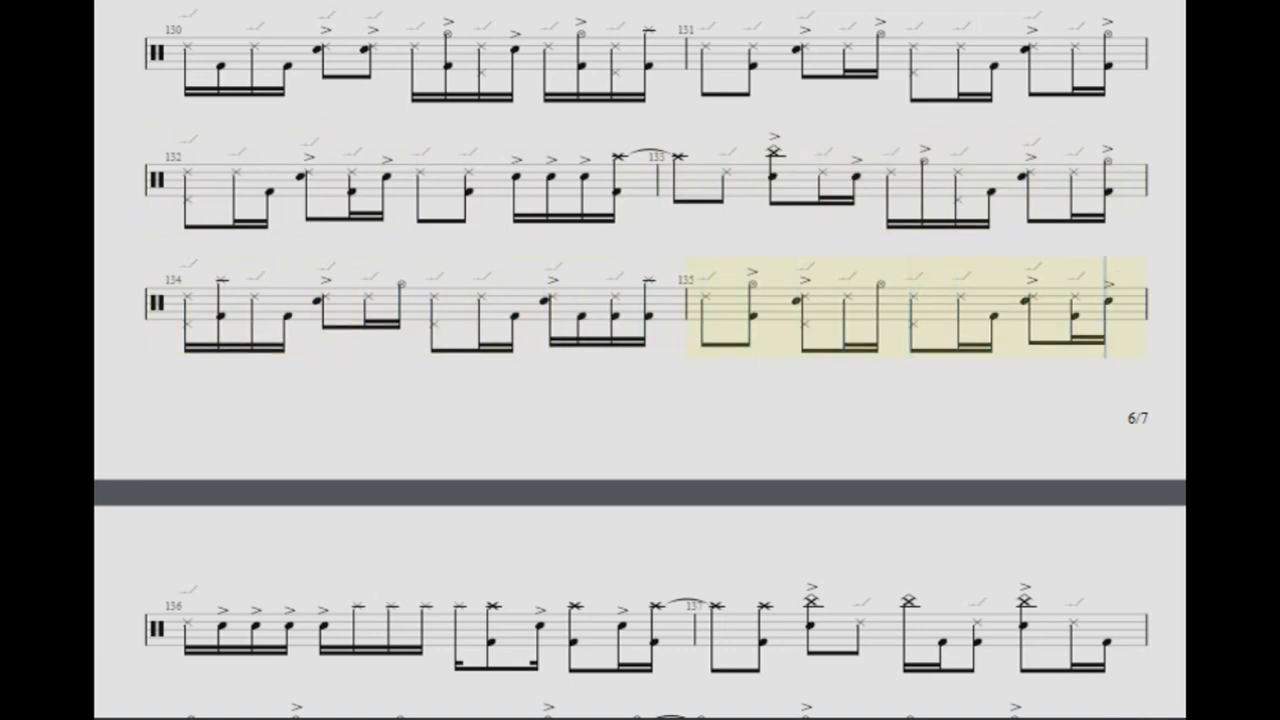
scroll(down, 3)
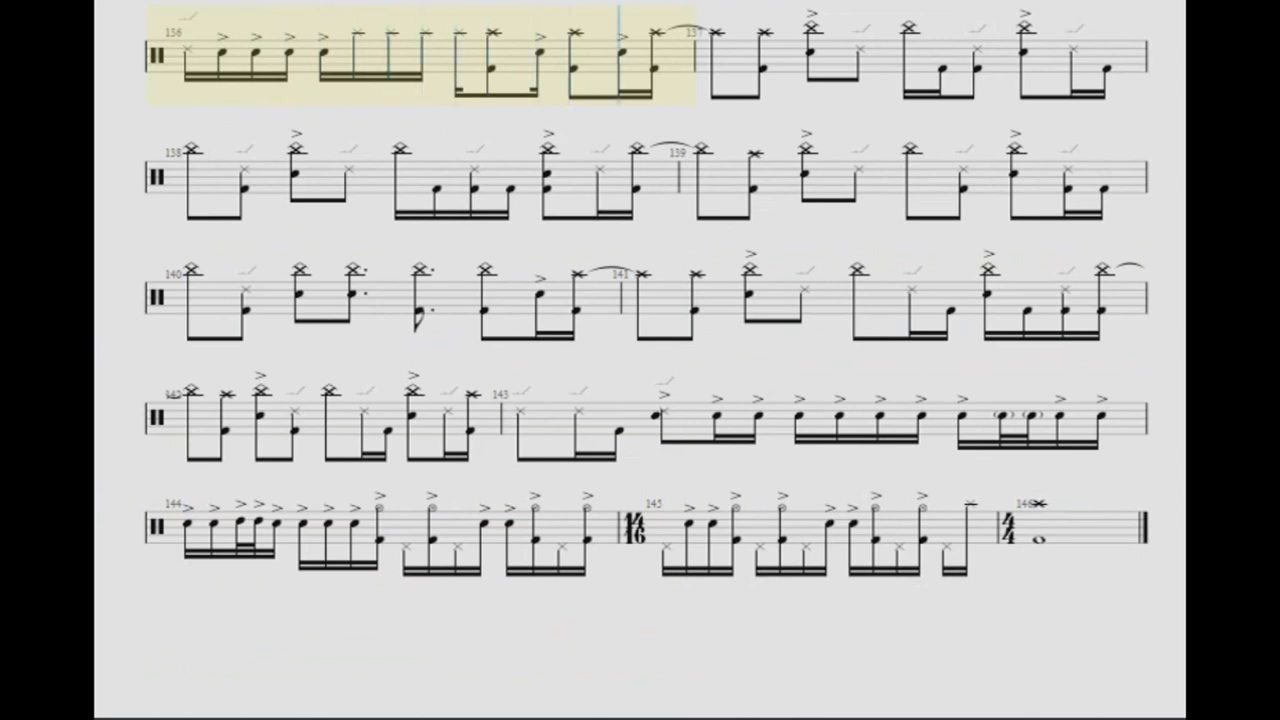